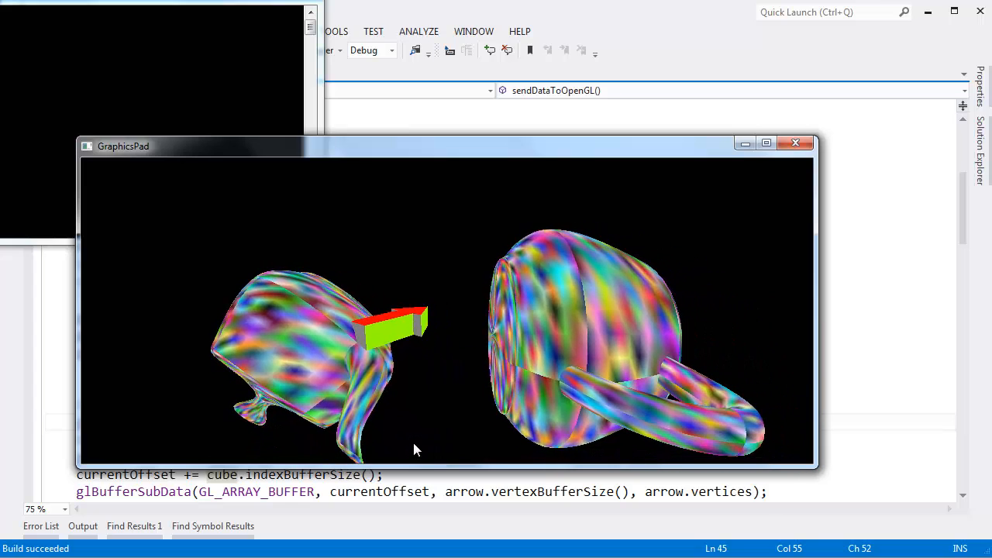
# - Replace every 'cube' with 'teapot' (match case, whole word), 14 occurrences in sendDataToOpenGL
pyautogui.click(793, 142)
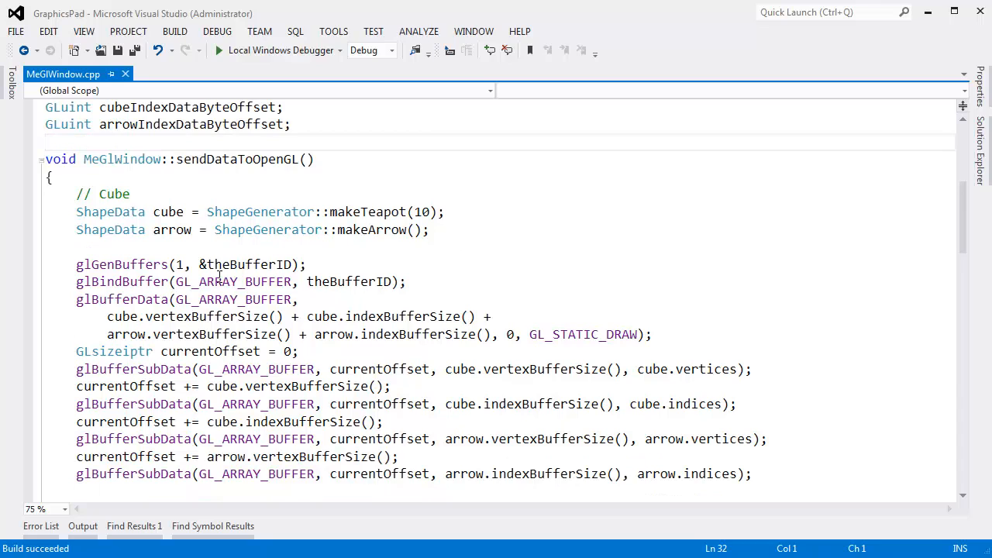
pyautogui.doubleClick(115, 193)
pyautogui.write('teapot')
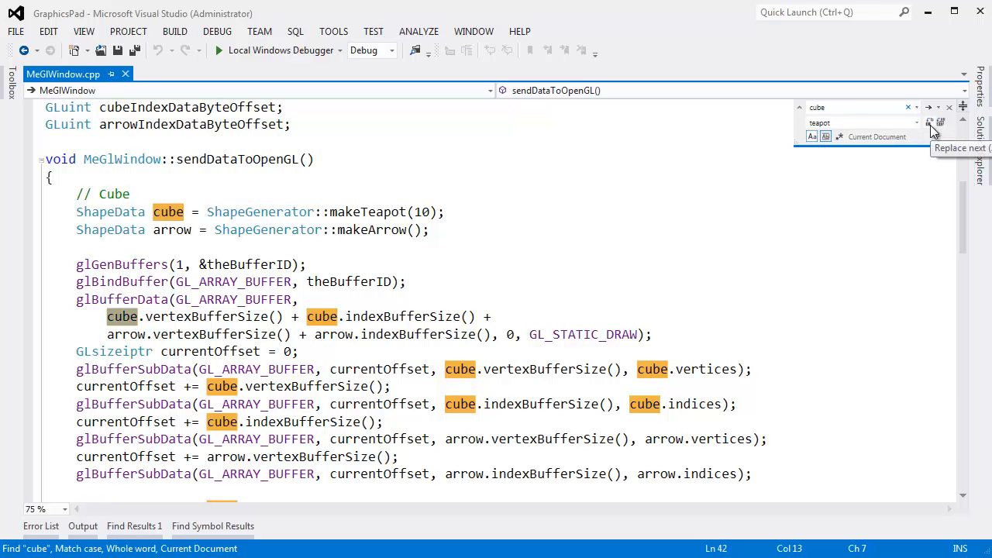
pyautogui.click(941, 122)
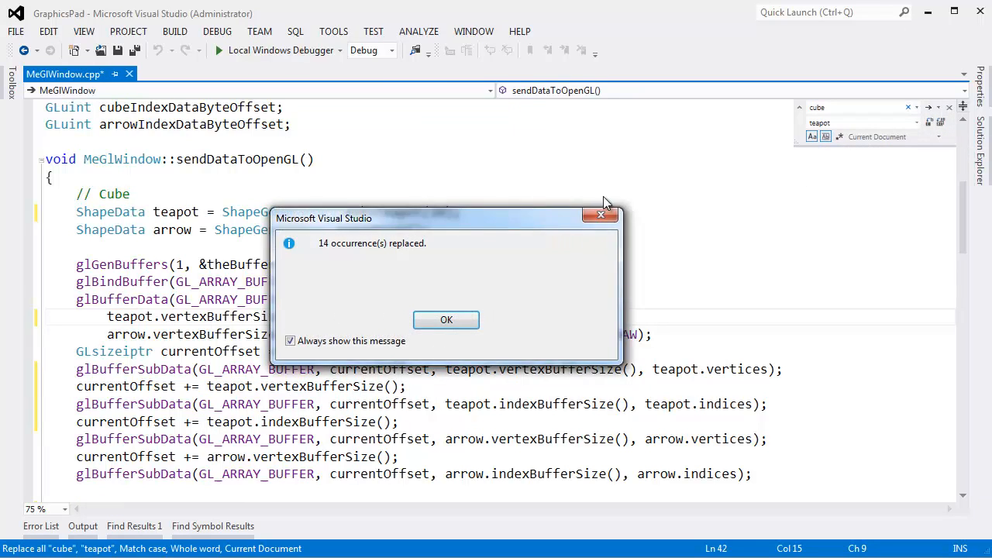
pyautogui.click(446, 319)
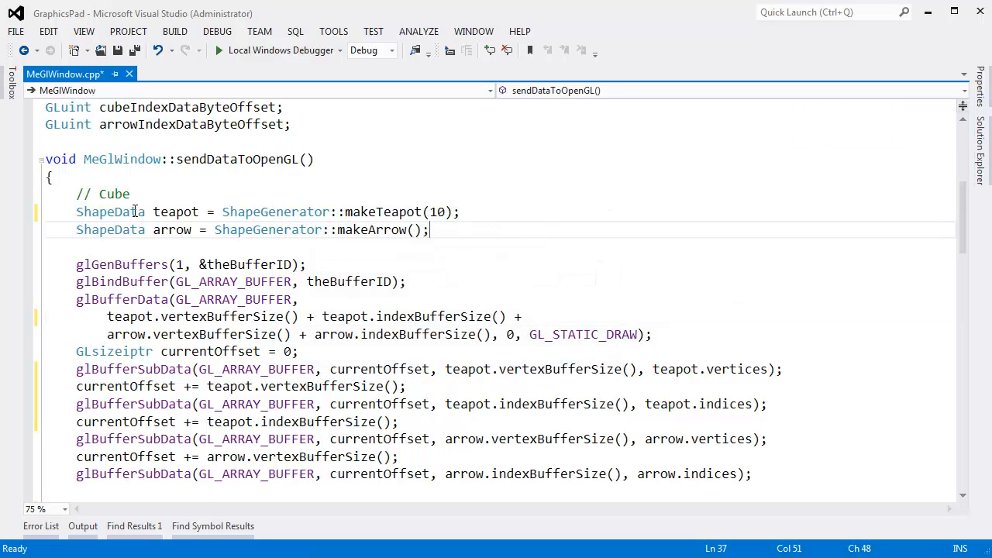
pyautogui.doubleClick(115, 194)
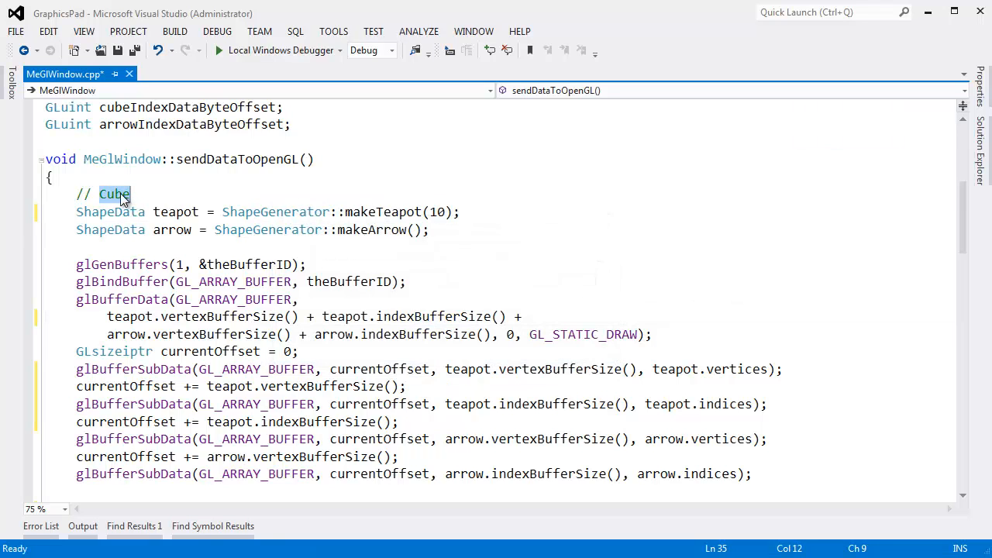
# - Review the paintGL drawing code and launch GraphicsPad to see the teapot and arrow
pyautogui.scroll(-3)
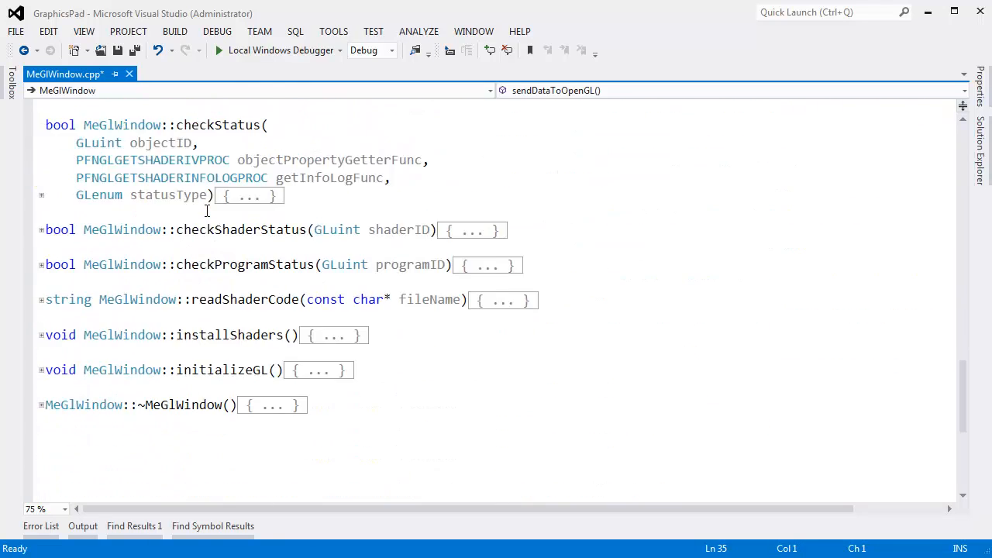
pyautogui.moveTo(147, 263)
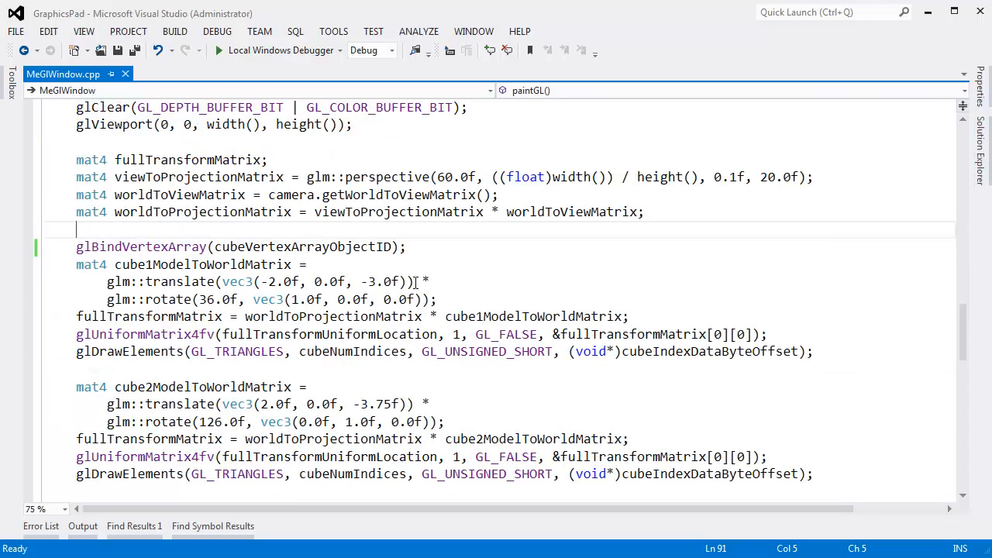
pyautogui.doubleClick(304, 246)
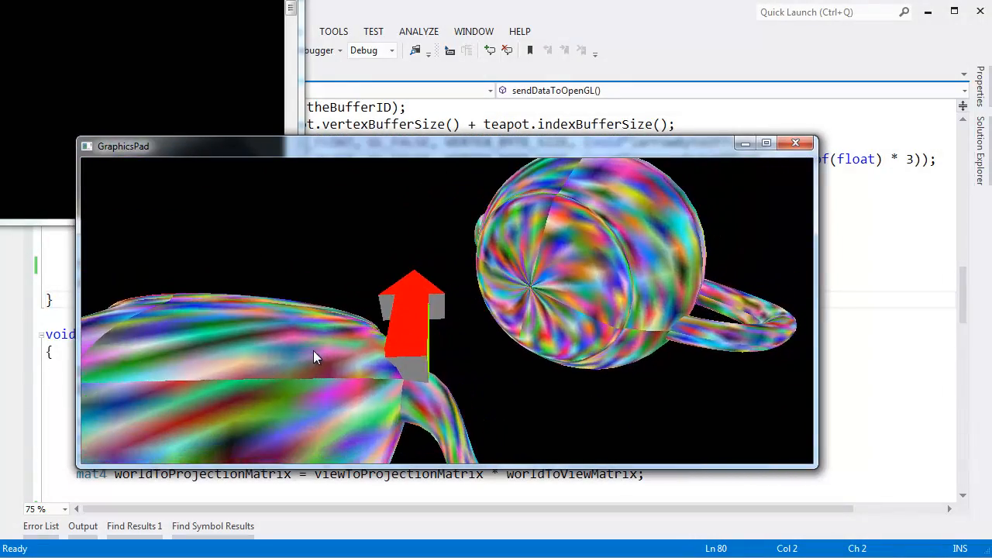
# - Rename paintGL's cube identifiers to teapot and rotate both teapots -90.0f about vec3(1,0,0), then rebuild
pyautogui.click(795, 143)
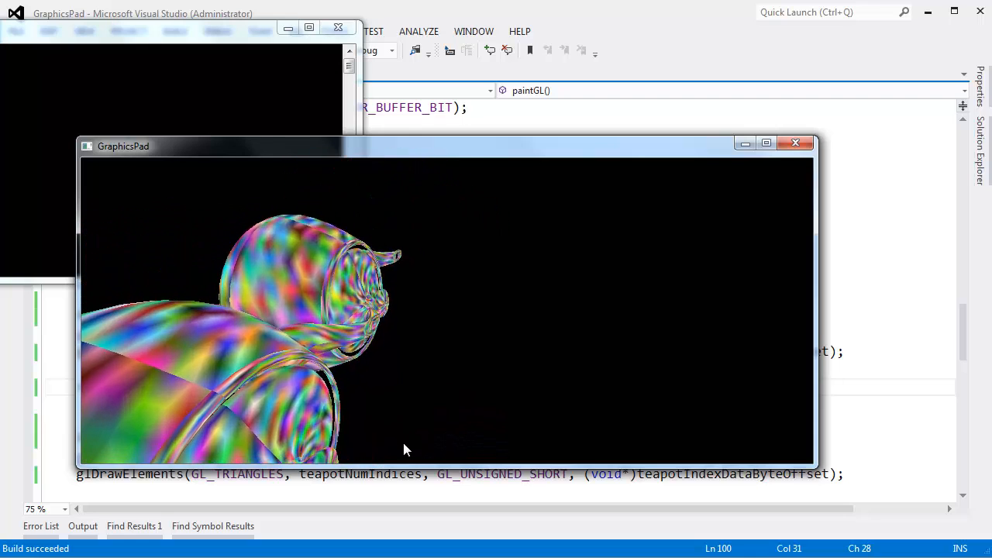
pyautogui.click(795, 143)
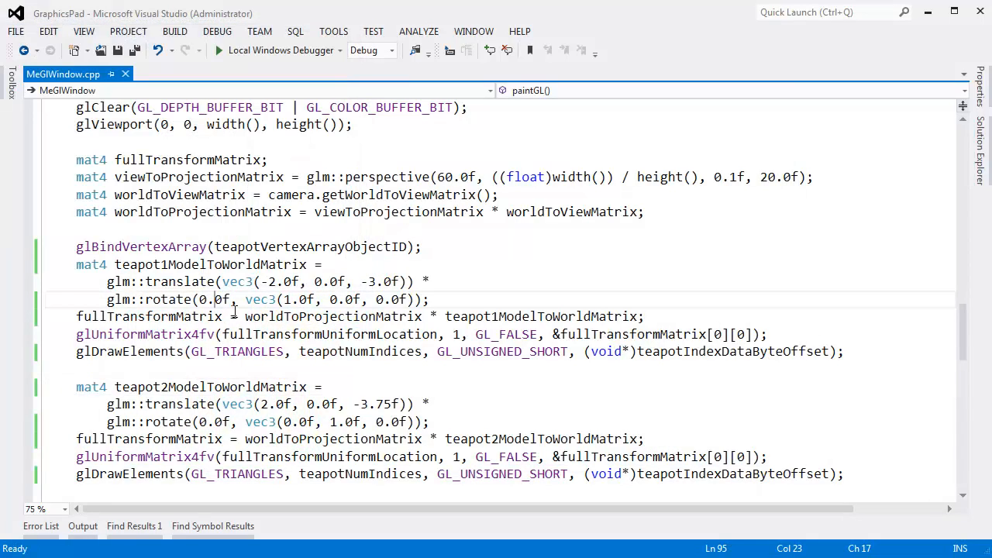
pyautogui.write('90')
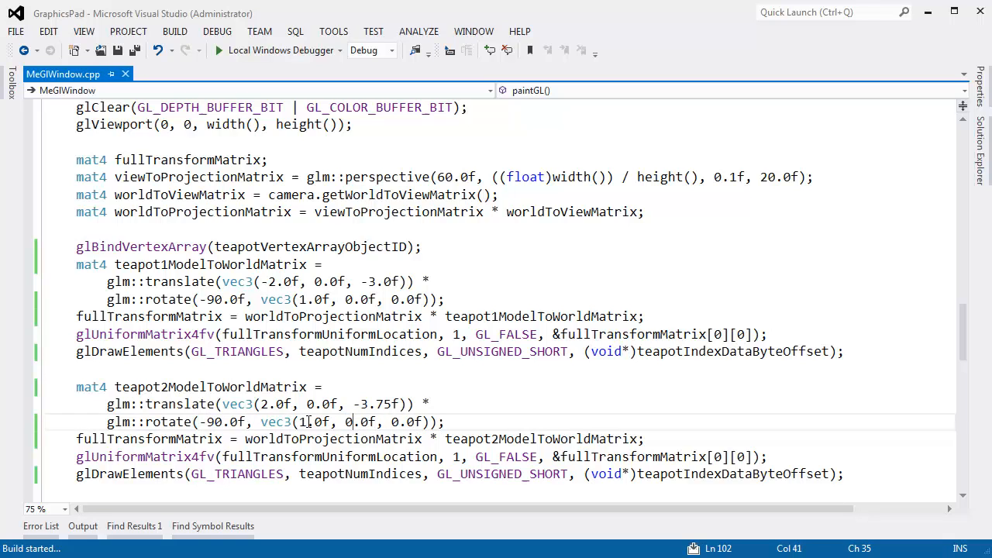
pyautogui.click(219, 50)
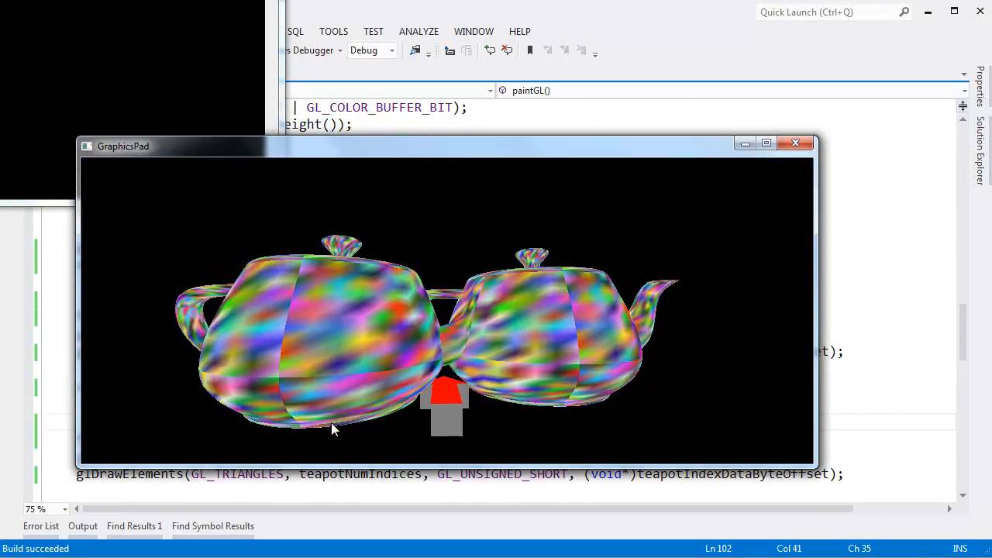
# - Move the camera around the upright teapots and arrow, then close GraphicsPad
pyautogui.click(795, 142)
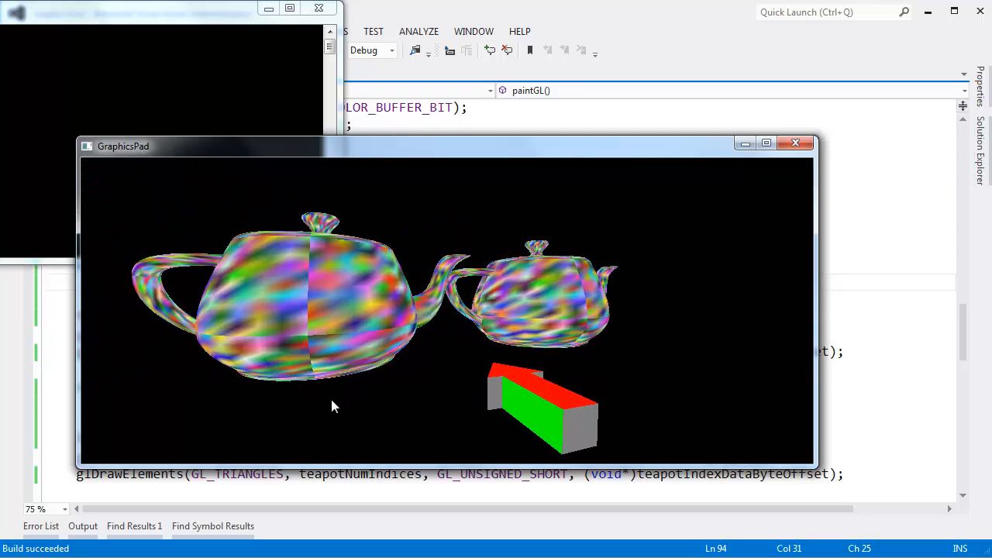
pyautogui.click(795, 143)
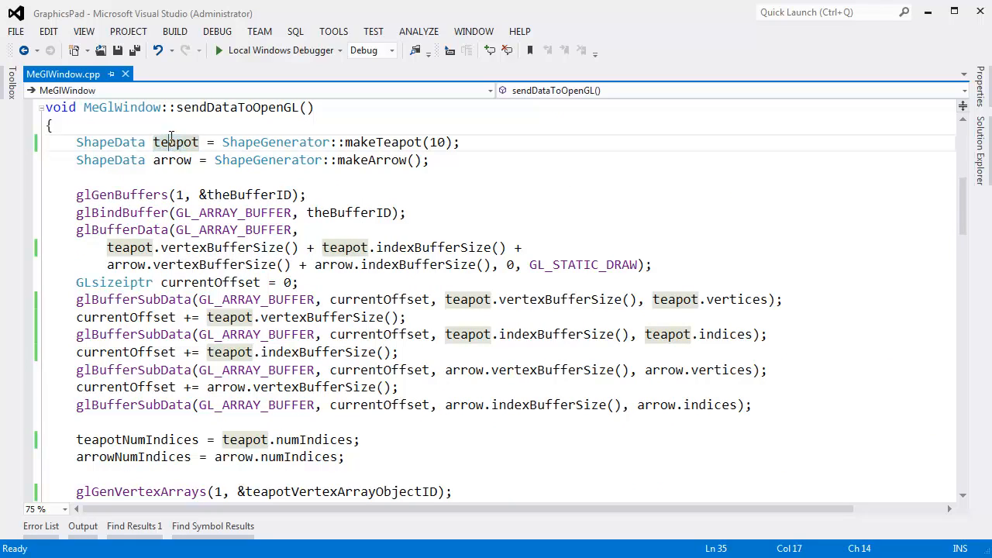
# - Add ShapeData plane = ShapeGenerator::makePlane(); in sendDataToOpenGL via IntelliSense
pyautogui.write('sha')
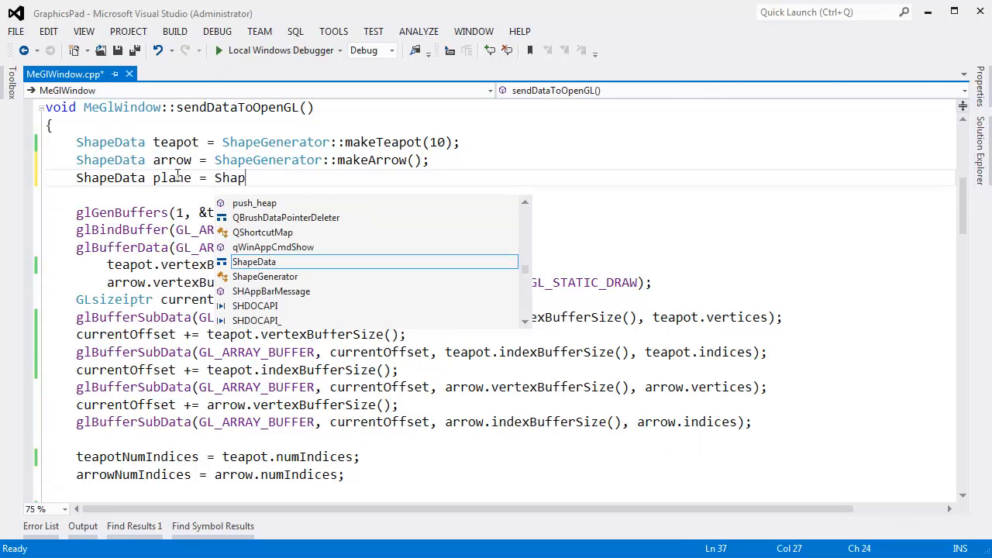
pyautogui.write('eGenerator::')
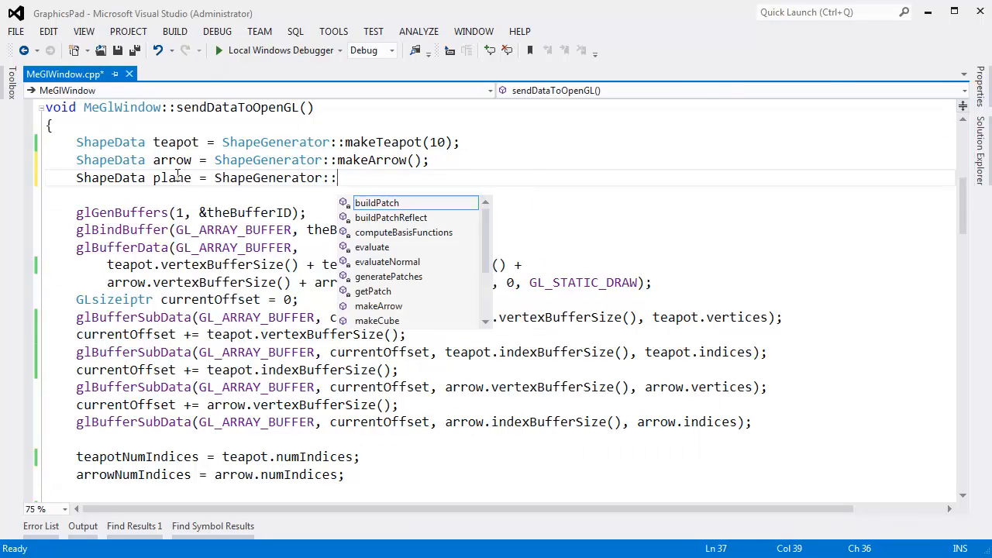
pyautogui.write('mak')
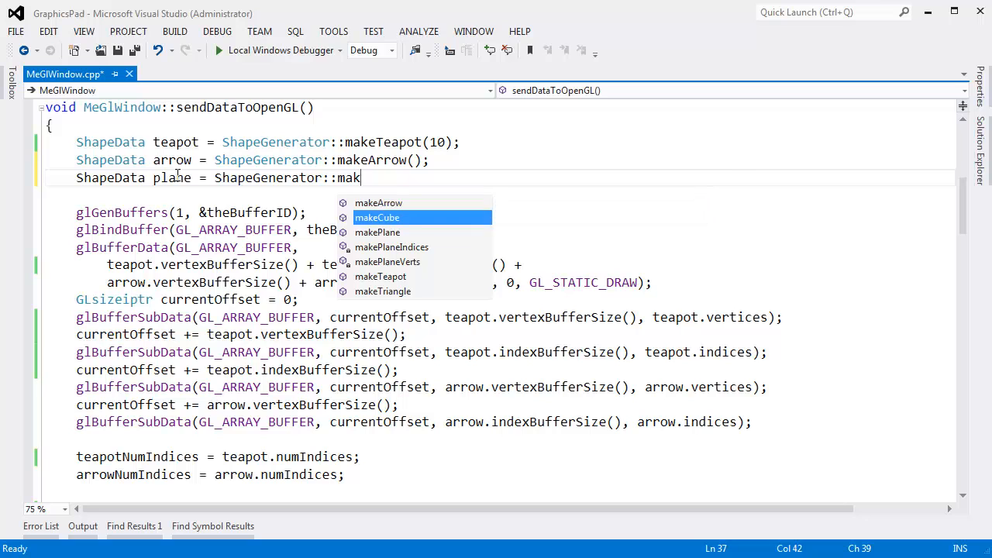
pyautogui.write('ePlane();')
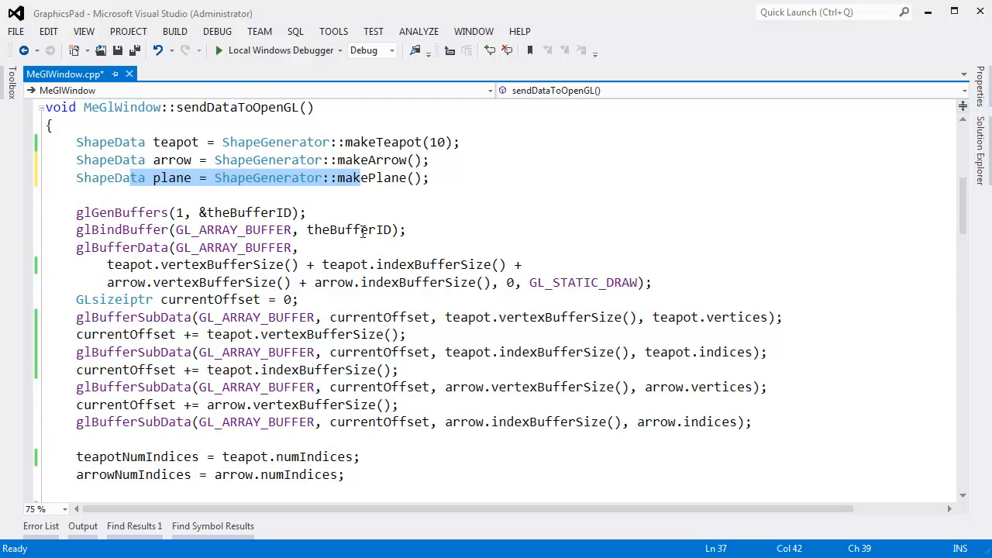
# - Add glBufferSubData uploads for plane.vertices and plane.indices, advancing currentOffset after each
pyautogui.click(353, 421)
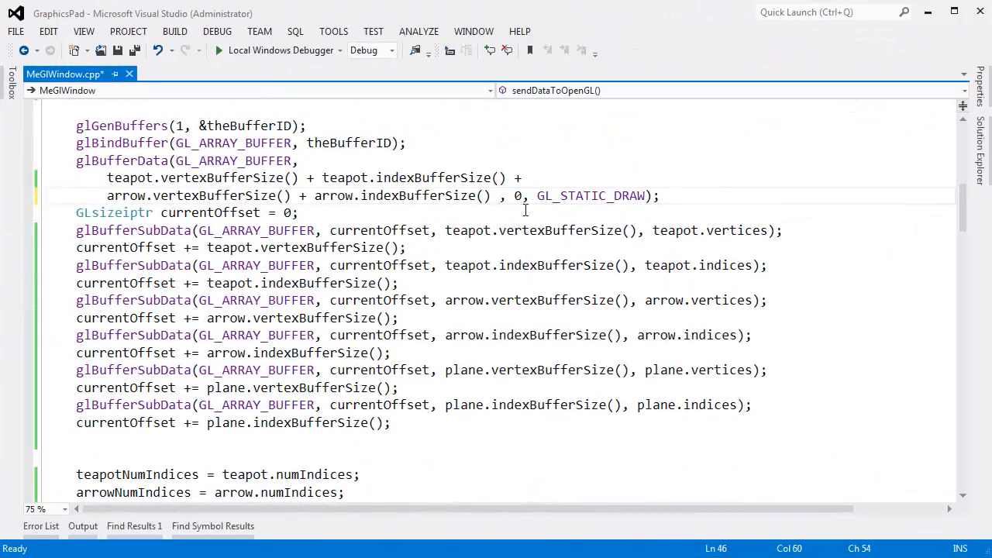
# - Add plane.vertexBufferSize() + plane.indexBufferSize() to the glBufferData size and run to see the floor
pyautogui.write('plane.ver, 0, GL_STATIC_DRAW);')
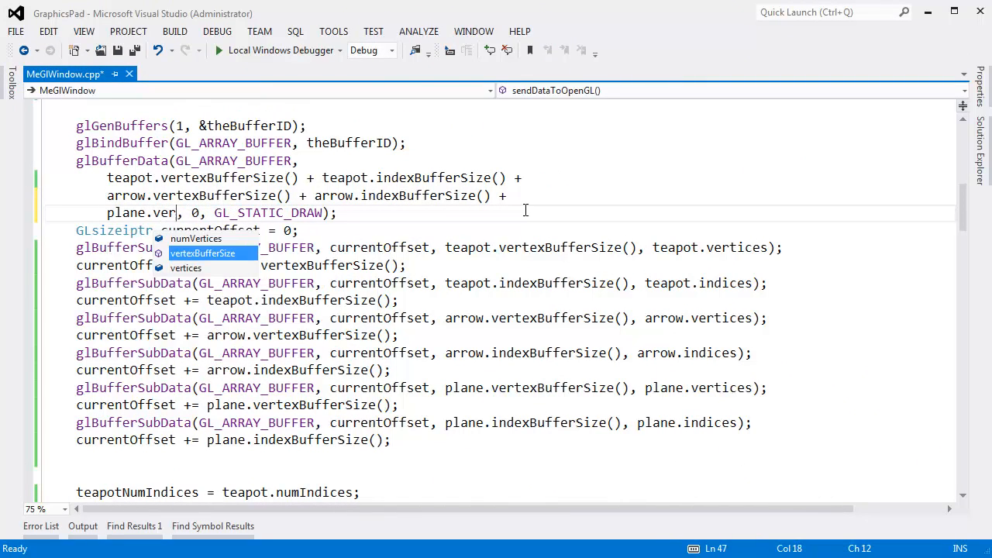
pyautogui.write('pla')
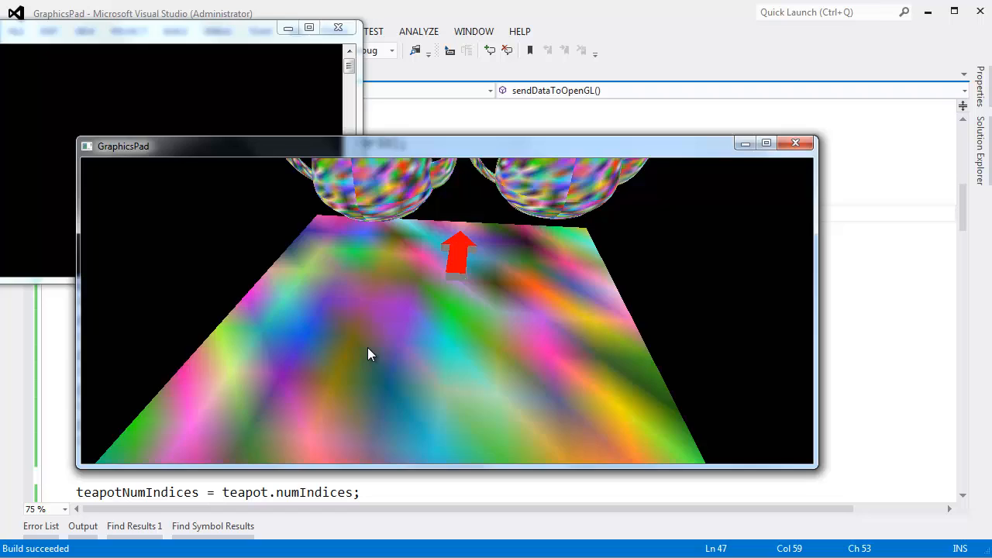
# - Change makePlane() to makePlane(20) and rerun GraphicsPad with the larger floor
pyautogui.click(795, 143)
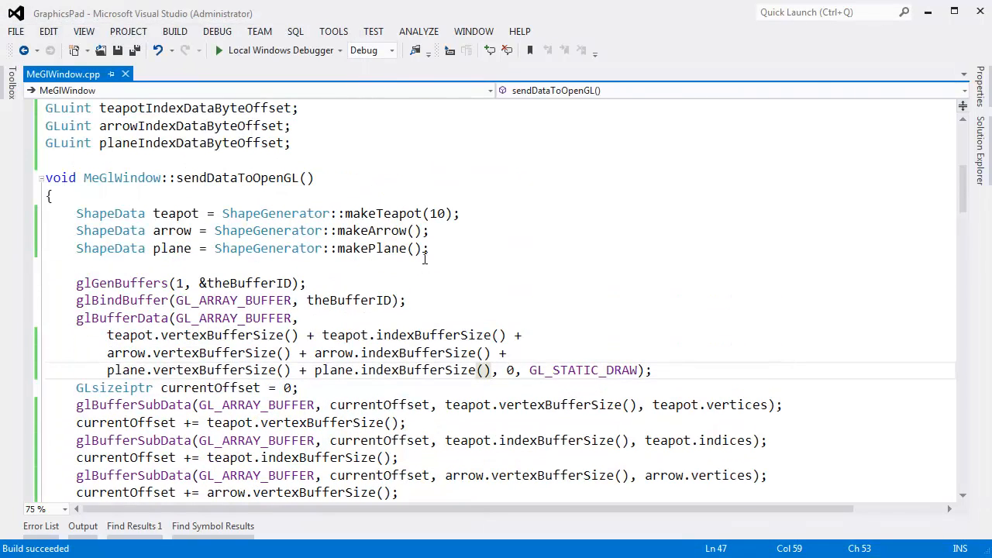
pyautogui.write('20')
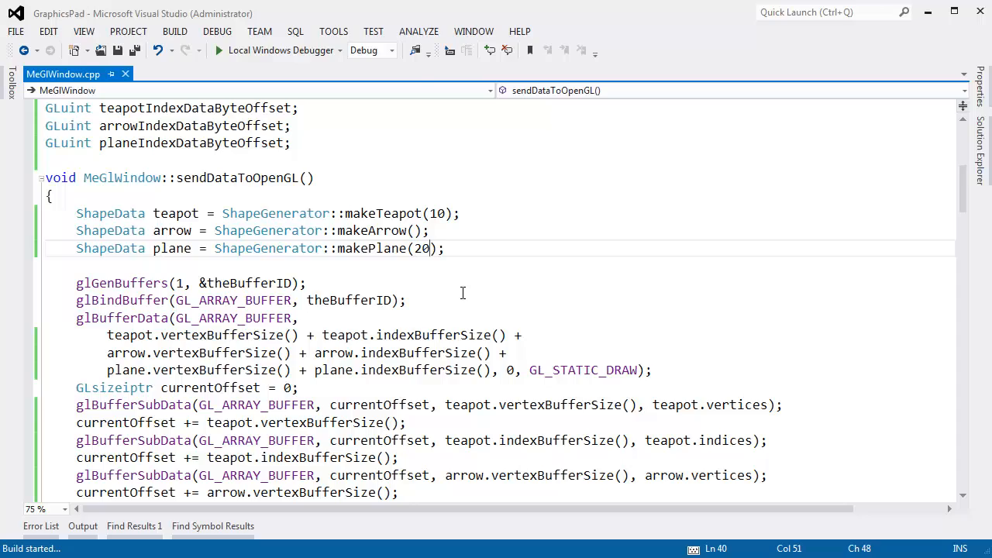
pyautogui.click(220, 50)
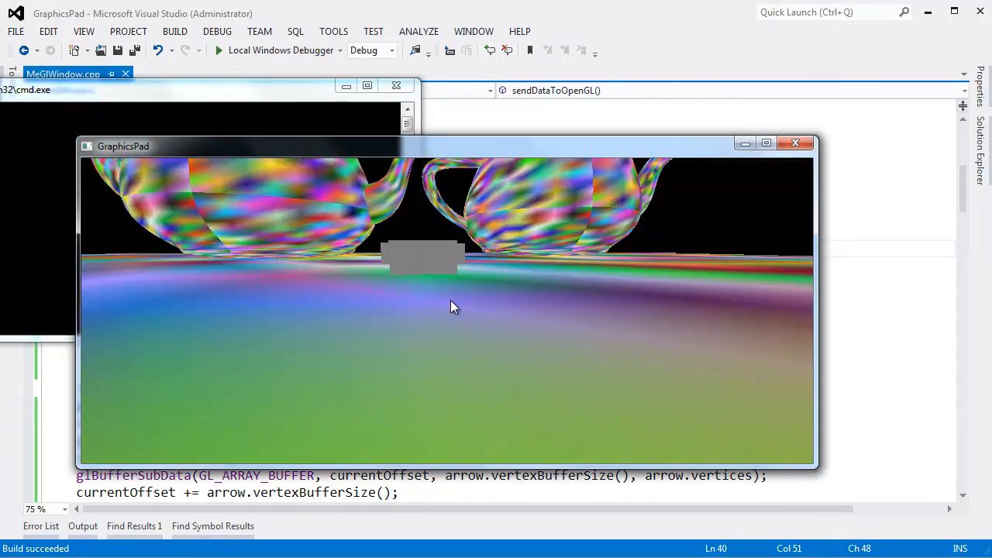